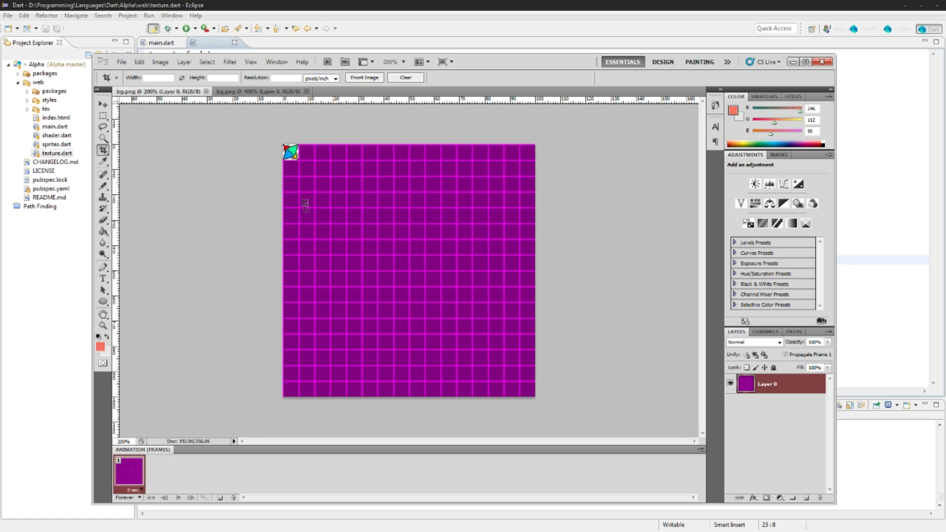
{"action": "mouse_move", "coordinate": [366, 190]}
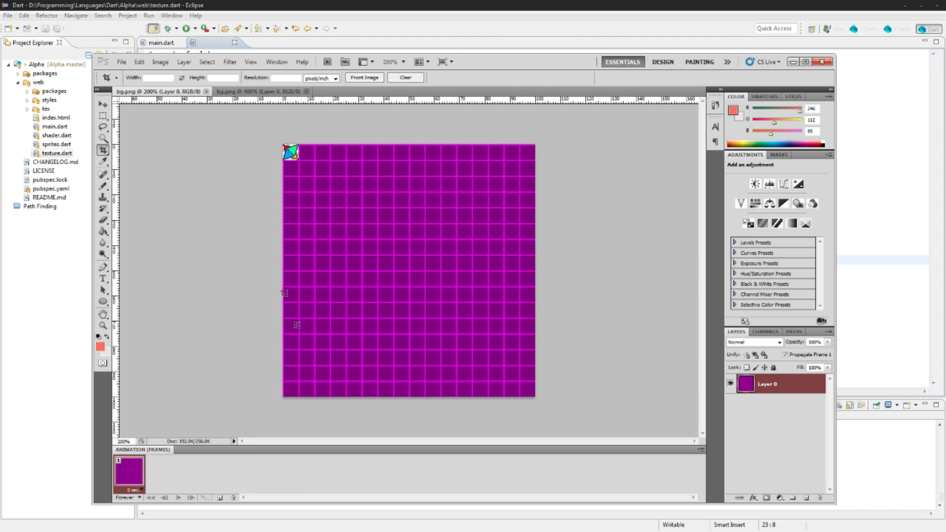
{"action": "mouse_move", "coordinate": [418, 259]}
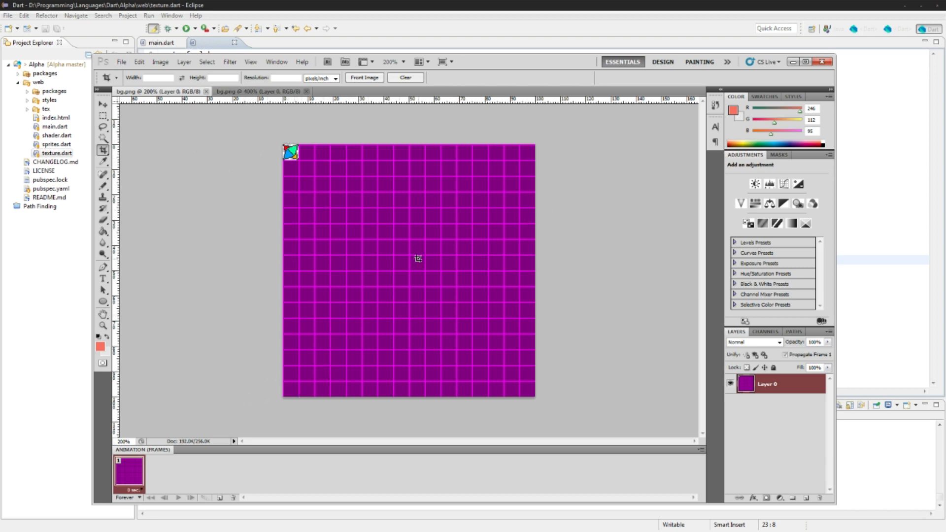
{"action": "mouse_move", "coordinate": [318, 191]}
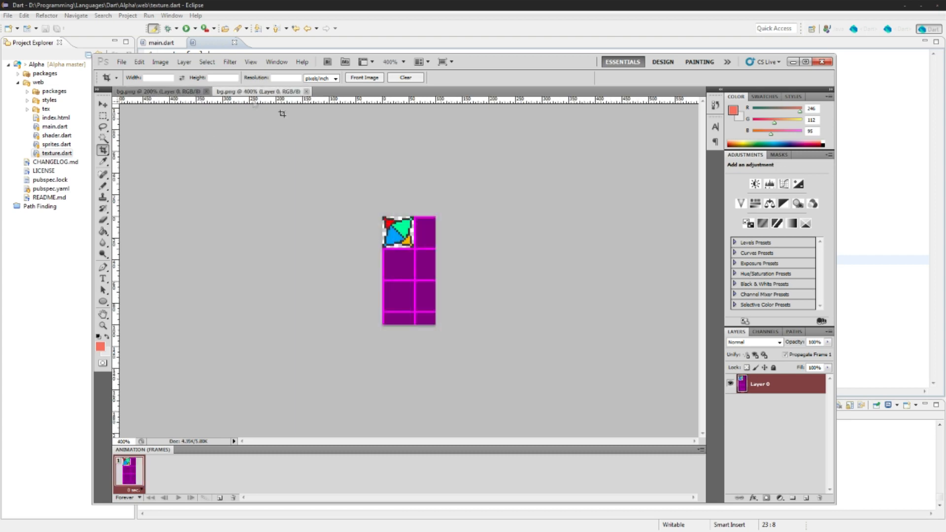
{"action": "mouse_move", "coordinate": [365, 241]}
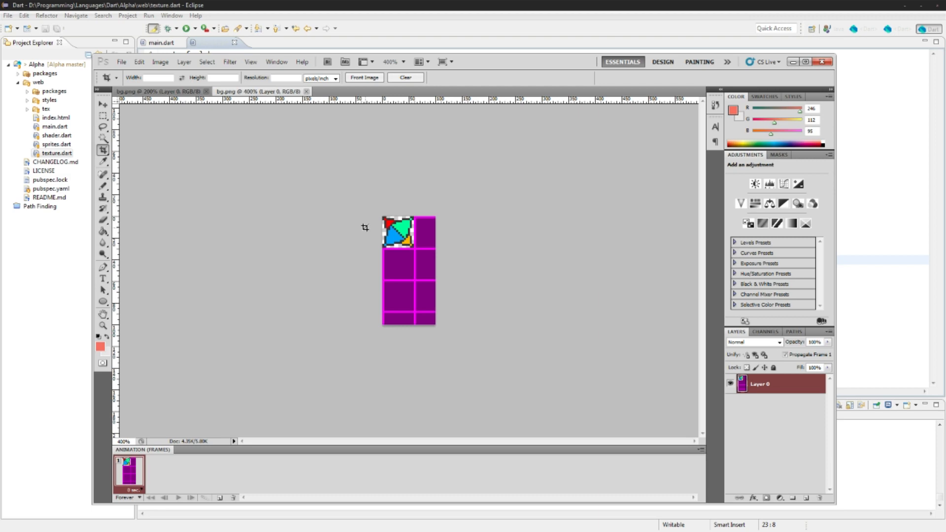
{"action": "mouse_move", "coordinate": [7, 288]}
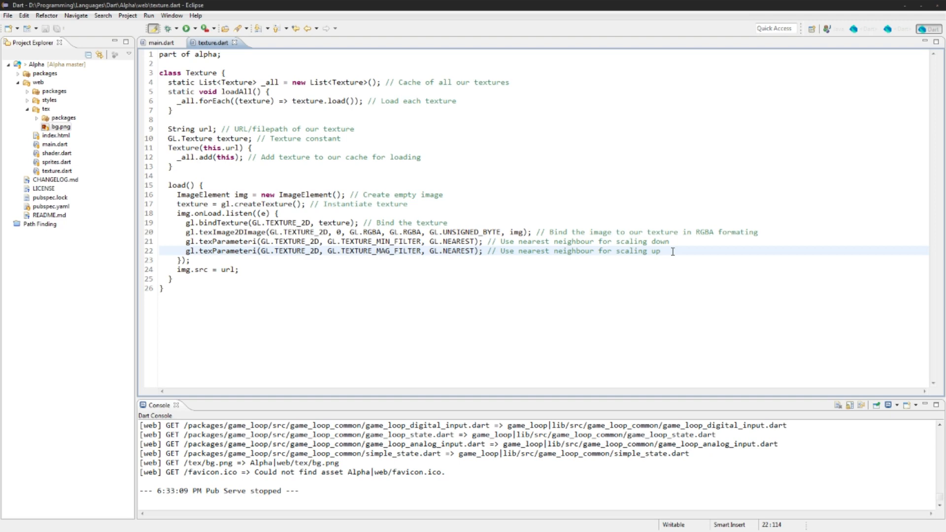
{"action": "mouse_move", "coordinate": [426, 264]}
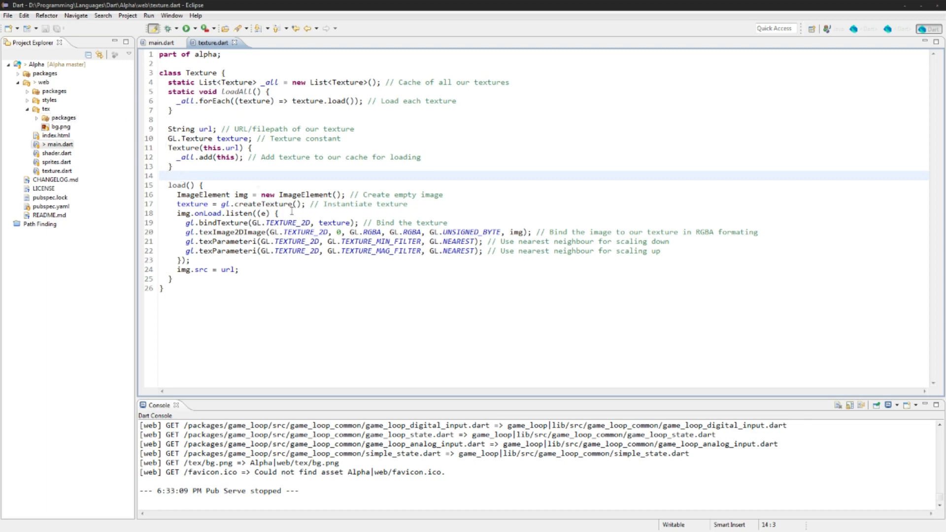
{"action": "mouse_move", "coordinate": [295, 223]}
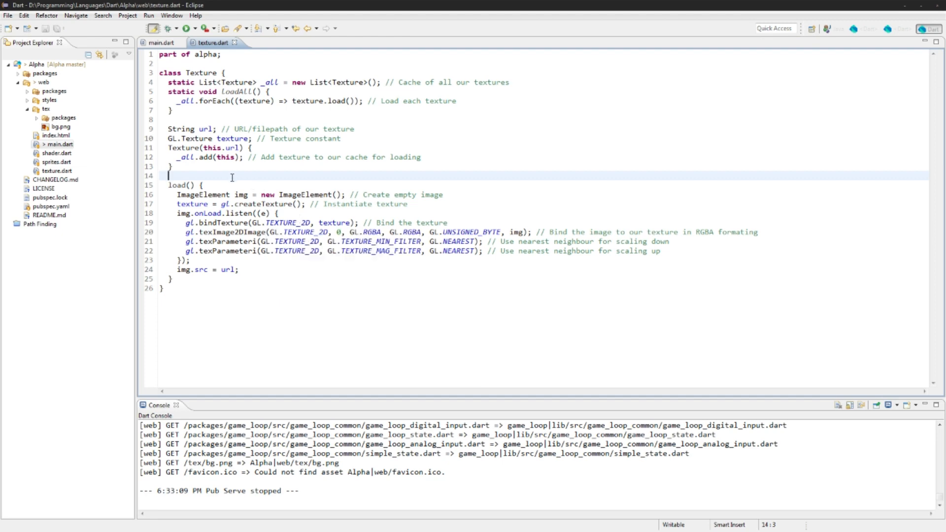
Declare 'bool loaded = false;', set 'loaded = true;' and call 'areAllLoaded();' in the onLoad callback, then begin a static member.
{"action": "type", "text": "bool"}
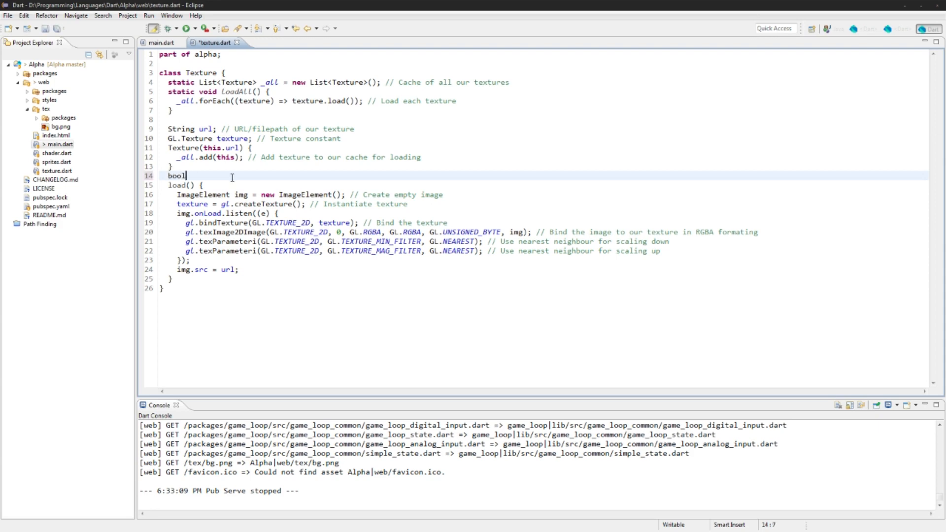
{"action": "type", "text": "loaded;"}
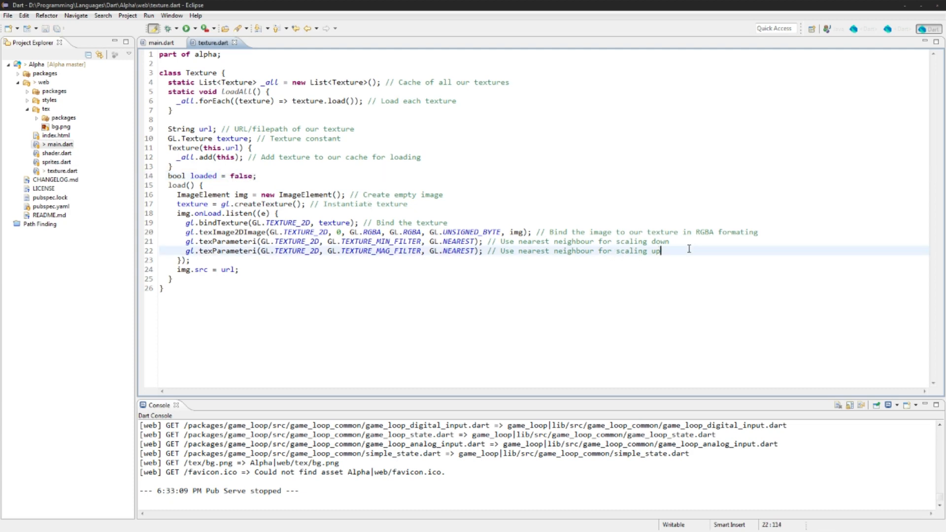
{"action": "type", "text": "loaded = true;"}
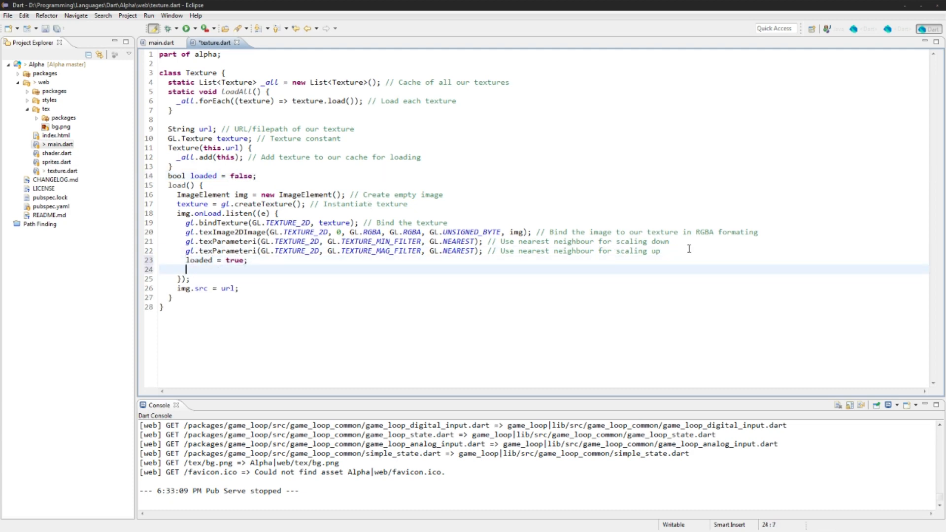
{"action": "type", "text": "areAllL"}
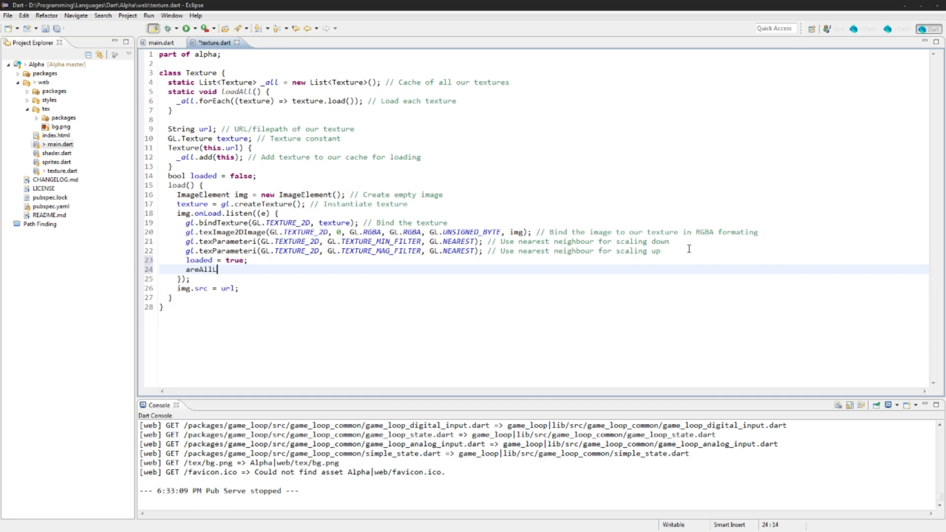
{"action": "type", "text": "oaded();"}
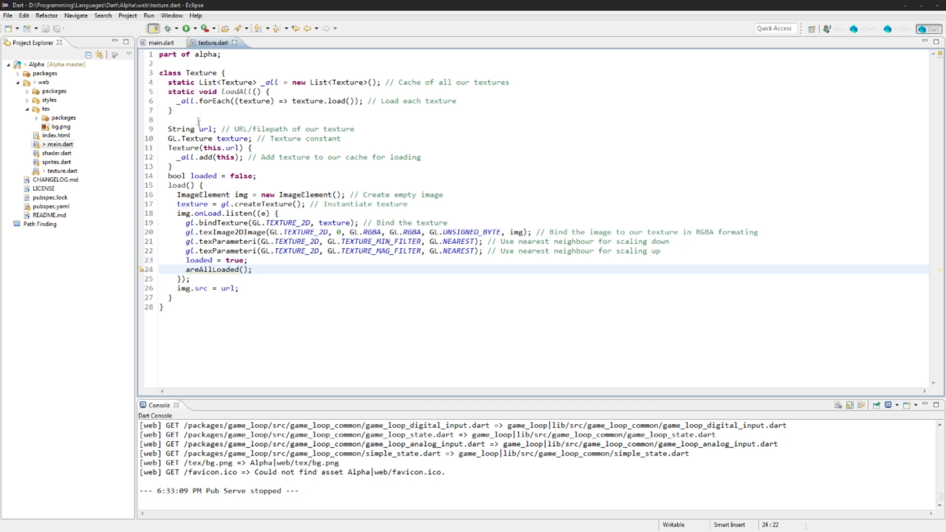
{"action": "type", "text": "static"}
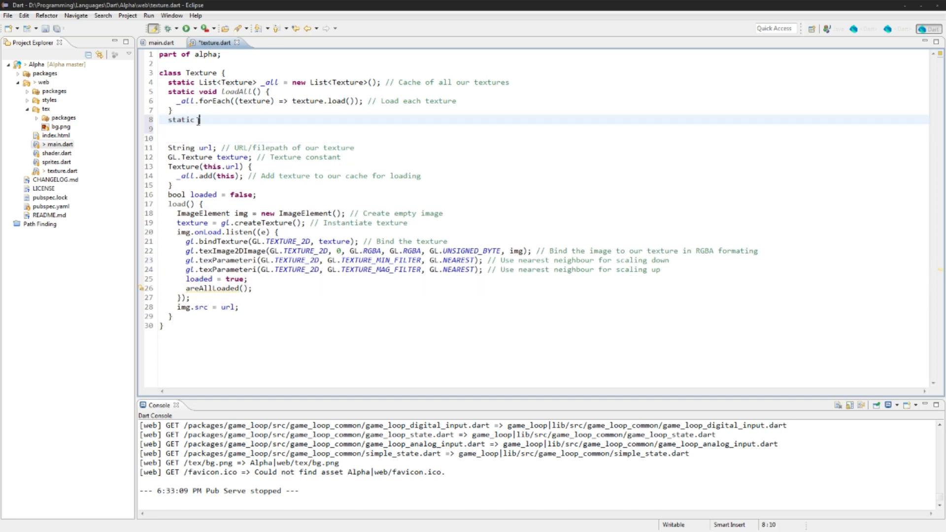
Write static void areAllLoaded() looping over _all textures and clearing a local loaded flag when one isn't loaded.
{"action": "type", "text": "void areAllLoaded() {"}
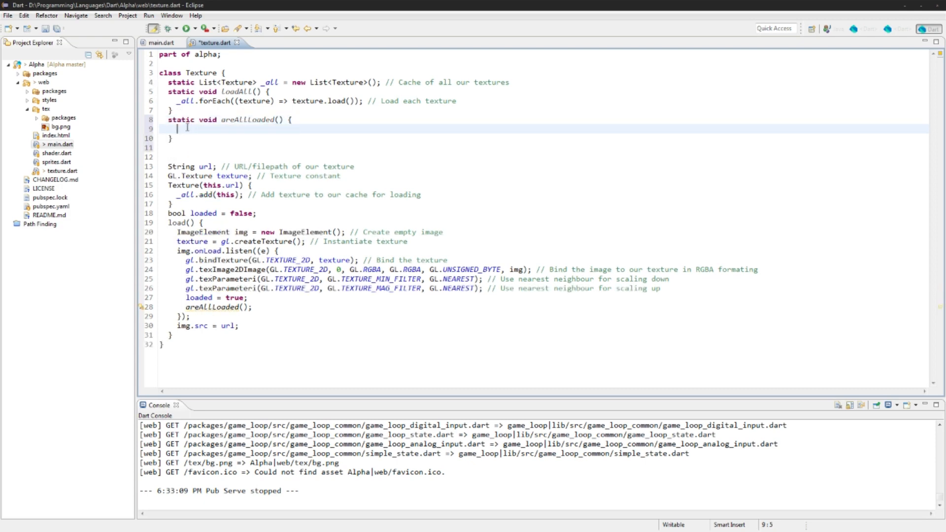
{"action": "key", "text": "Ctrl+s"}
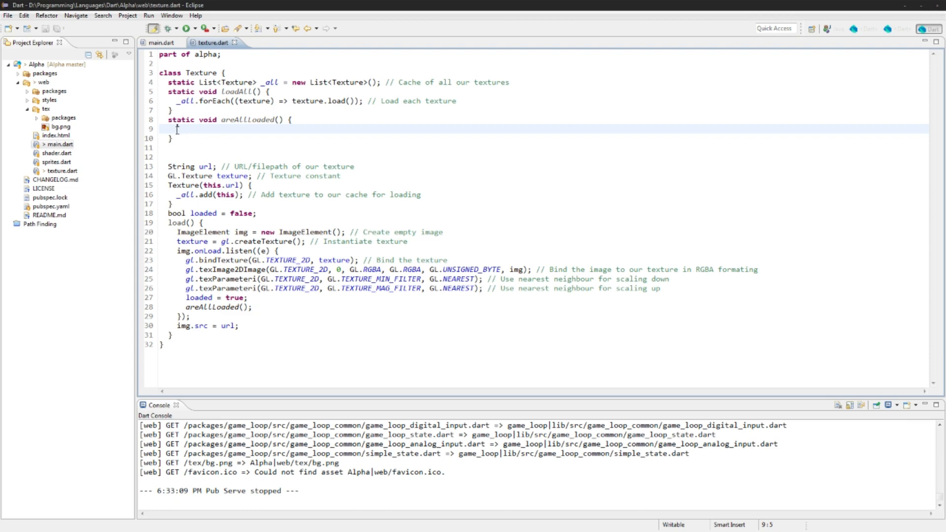
{"action": "type", "text": "bool loaded = true;"}
{"action": "type", "text": "for"}
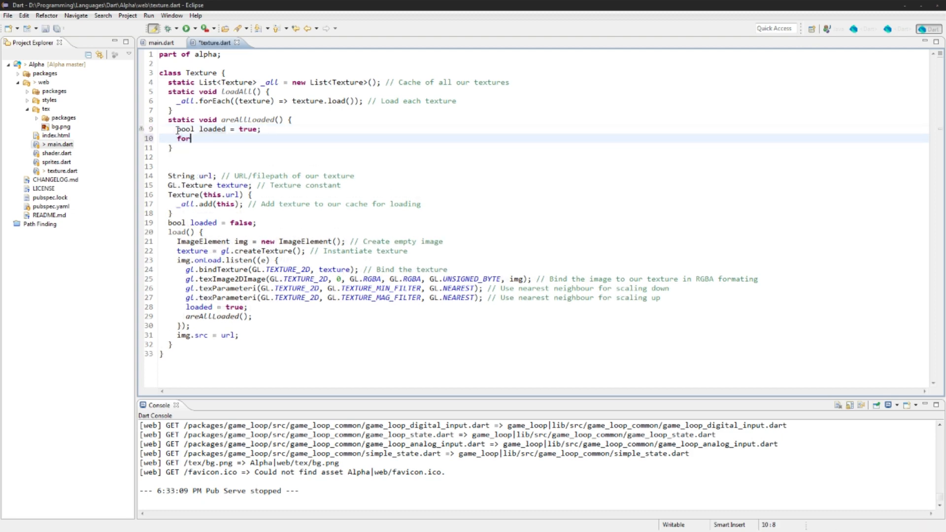
{"action": "type", "text": "(Texture tex in"}
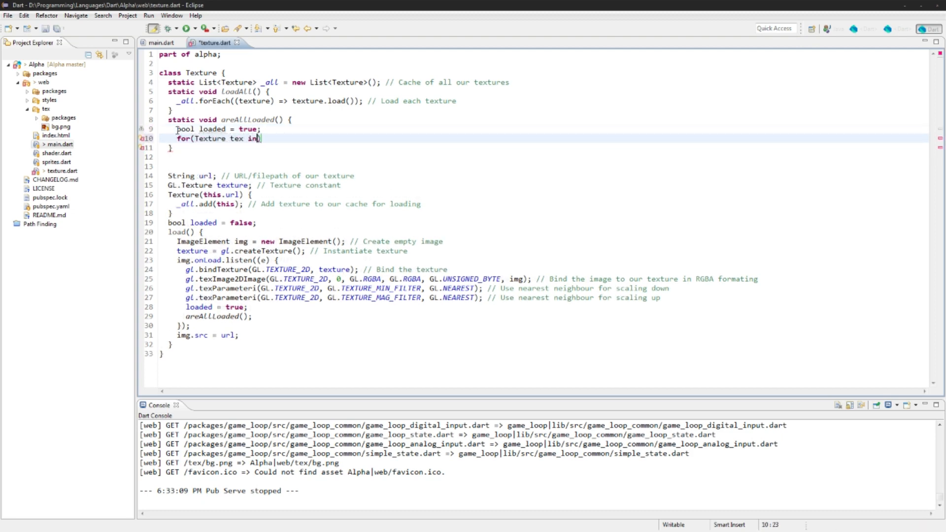
{"action": "type", "text": "_all) {"}
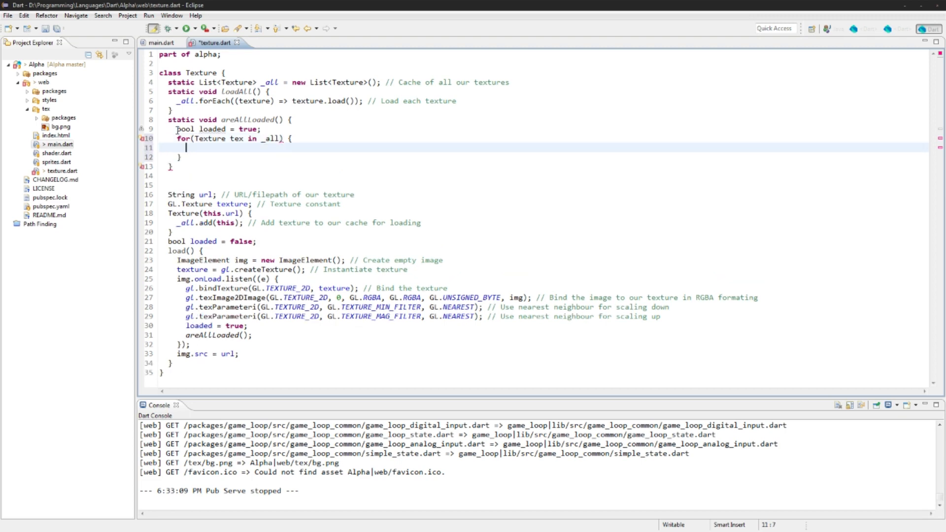
{"action": "type", "text": "if (tex.loaded) {"}
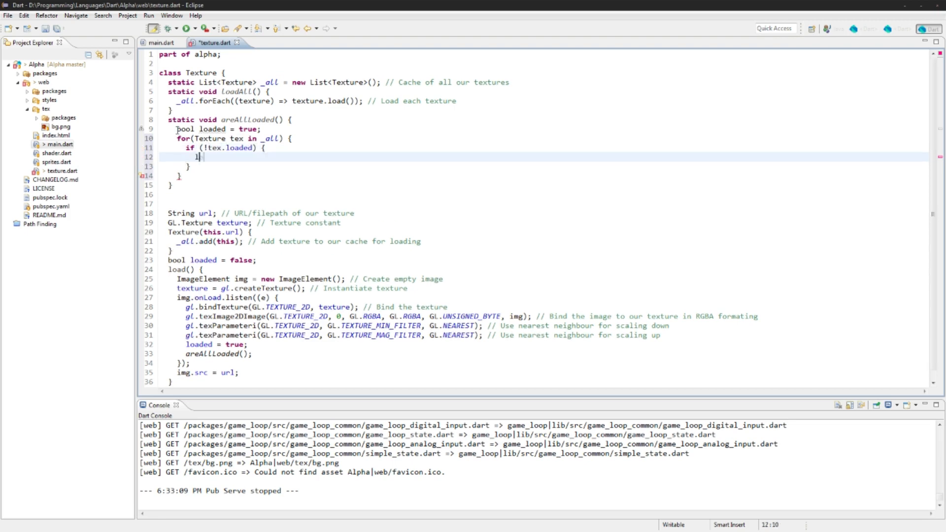
{"action": "type", "text": "loaded = false;"}
{"action": "type", "text": "if ("}
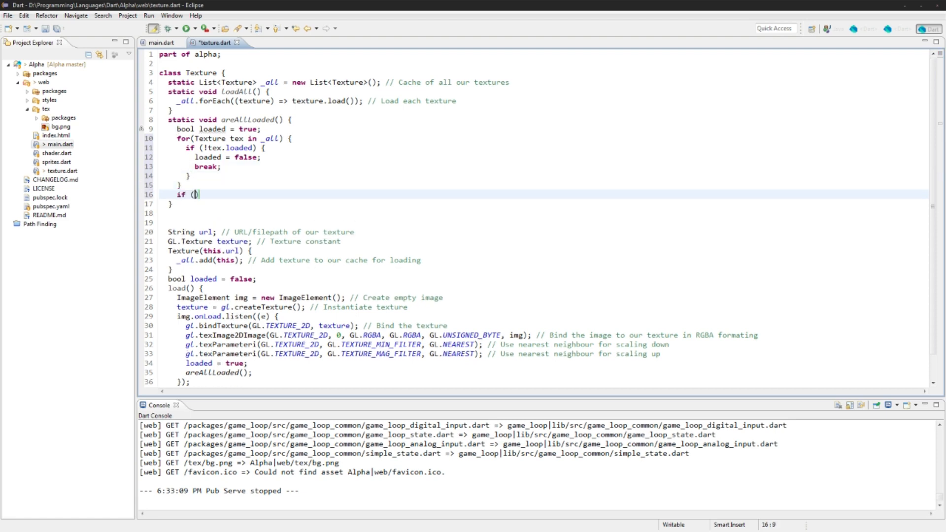
Finish areAllLoaded() so that when all textures are loaded it sets Game.running = true.
{"action": "type", "text": "loaded) {"}
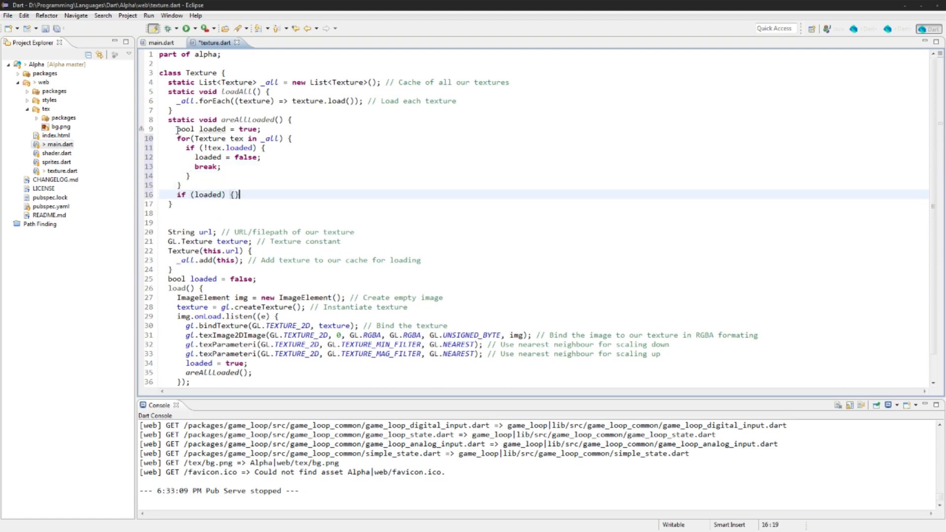
{"action": "key", "text": "Enter"}
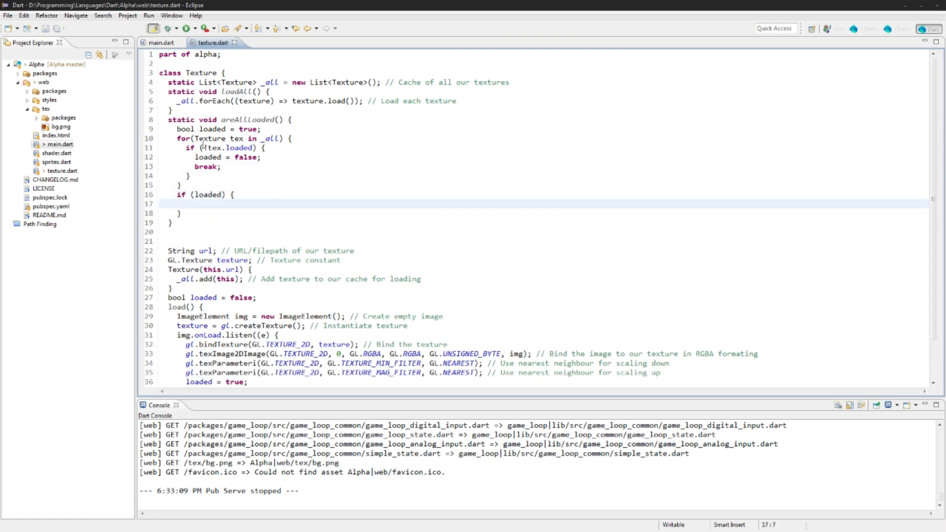
{"action": "type", "text": "Main"}
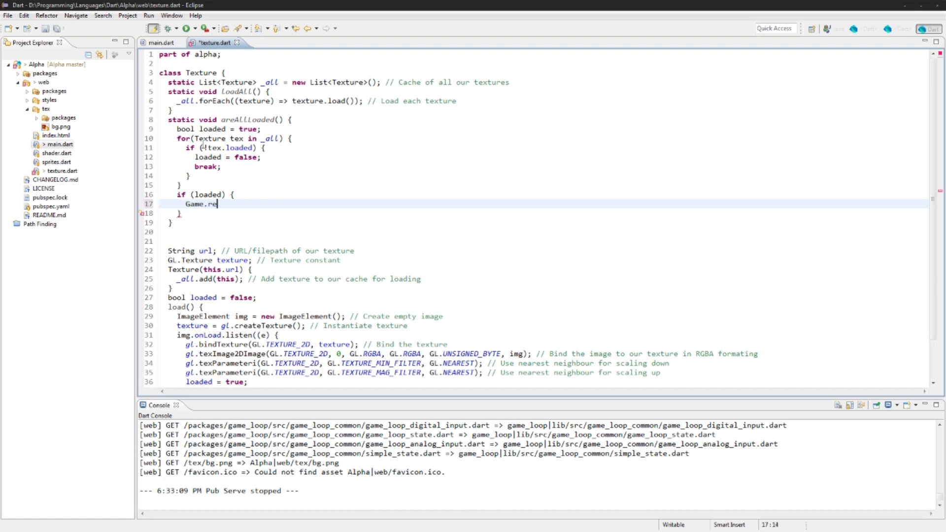
{"action": "type", "text": "unning = f"}
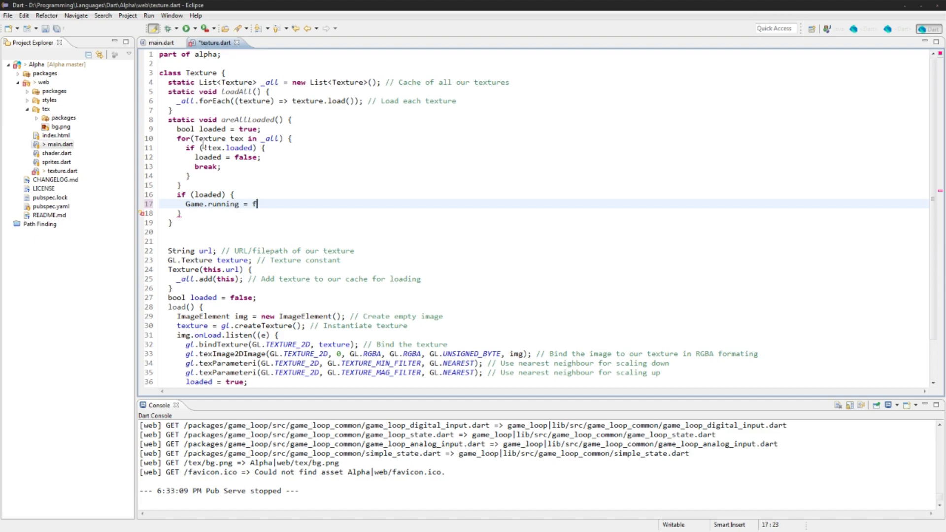
{"action": "type", "text": "rue;"}
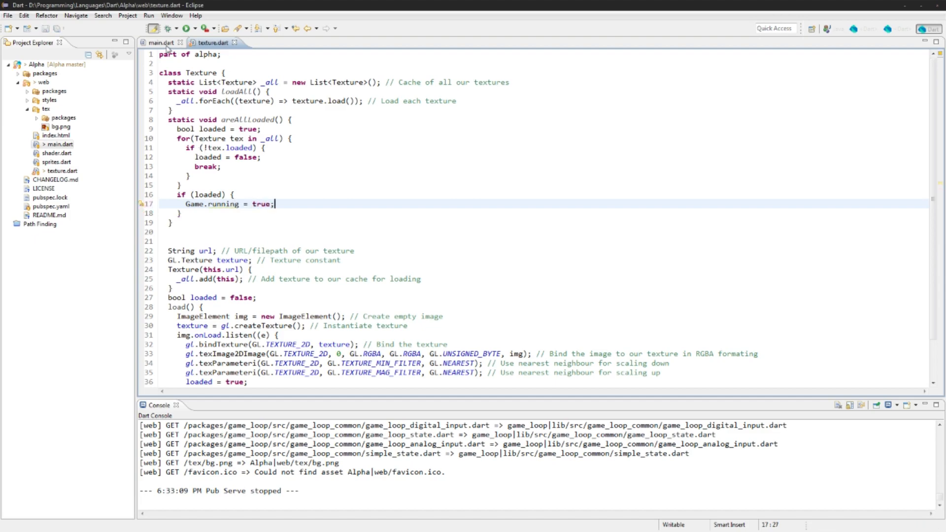
{"action": "left_click", "coordinate": [164, 42]}
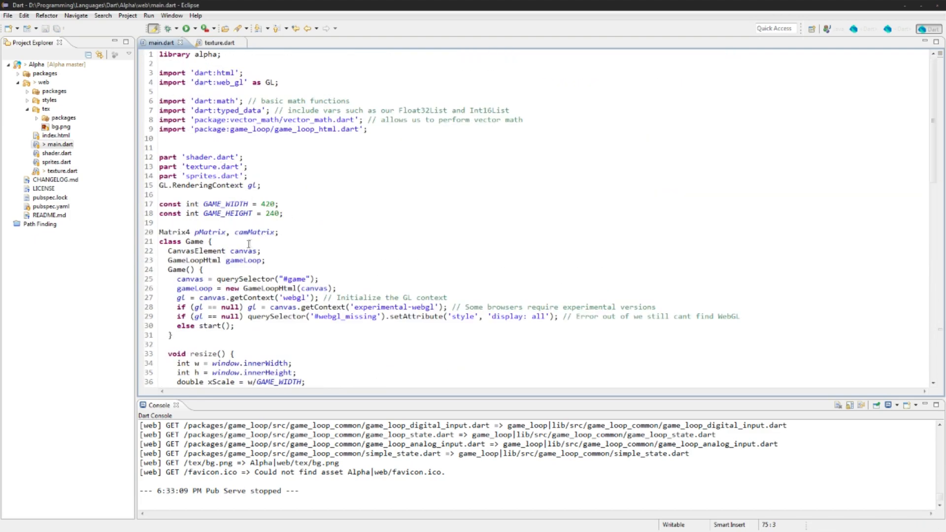
Declare 'static bool running = false;' at the top of the Game class in main.dart.
{"action": "type", "text": "static bool ru"}
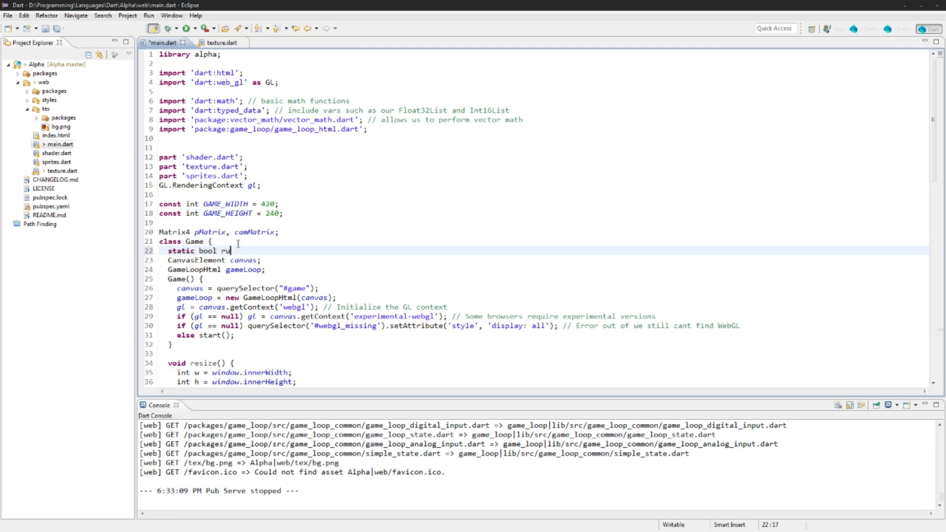
{"action": "type", "text": "nning = false;"}
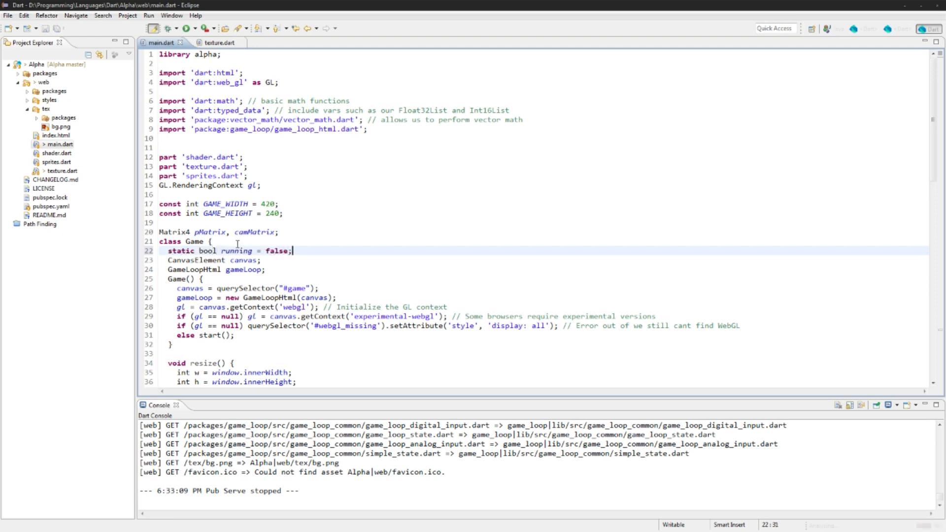
{"action": "scroll", "scroll_direction": "down", "scroll_amount": 3}
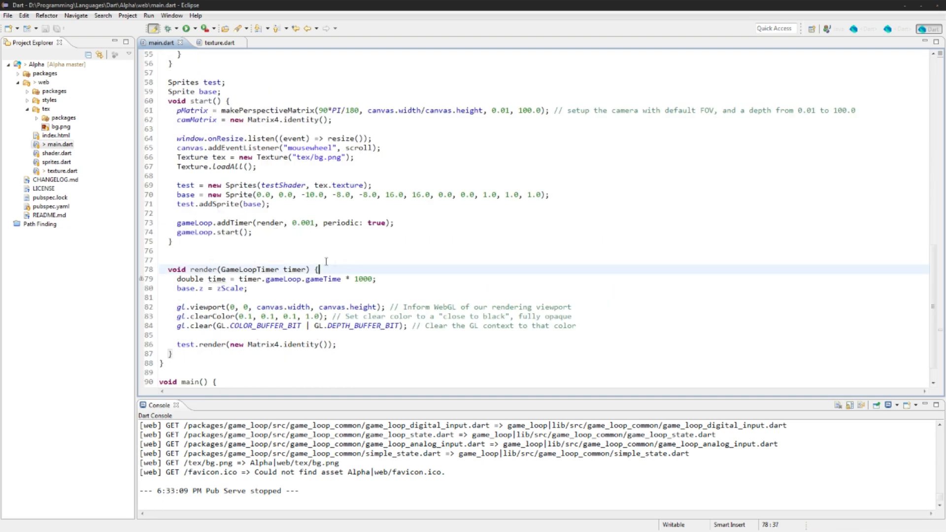
Guard render() with if (!running) printing 'Game has not yet been initialized, please buckle your pants' and begin a nested if.
{"action": "type", "text": "if (running)"}
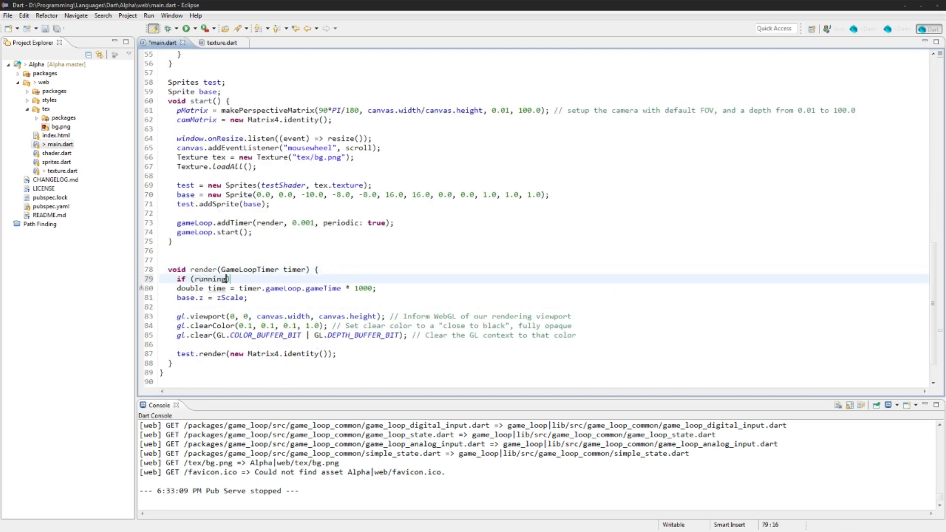
{"action": "type", "text": "!"}
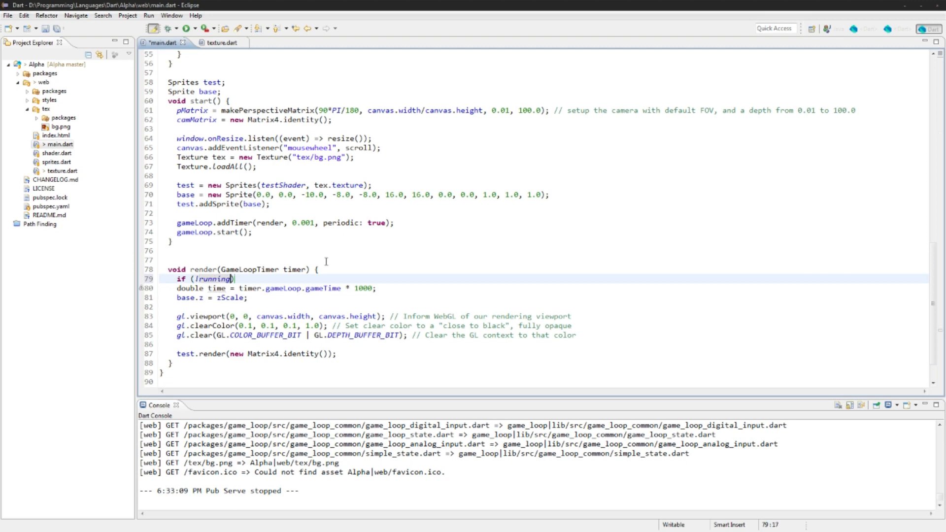
{"action": "type", "text": "{ print(\"Game"}
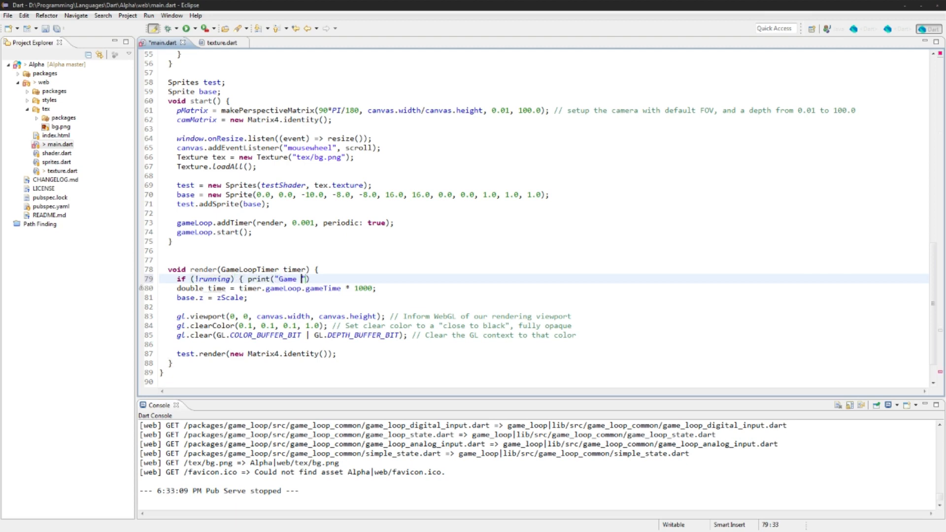
{"action": "type", "text": "has not yet been initialized,"}
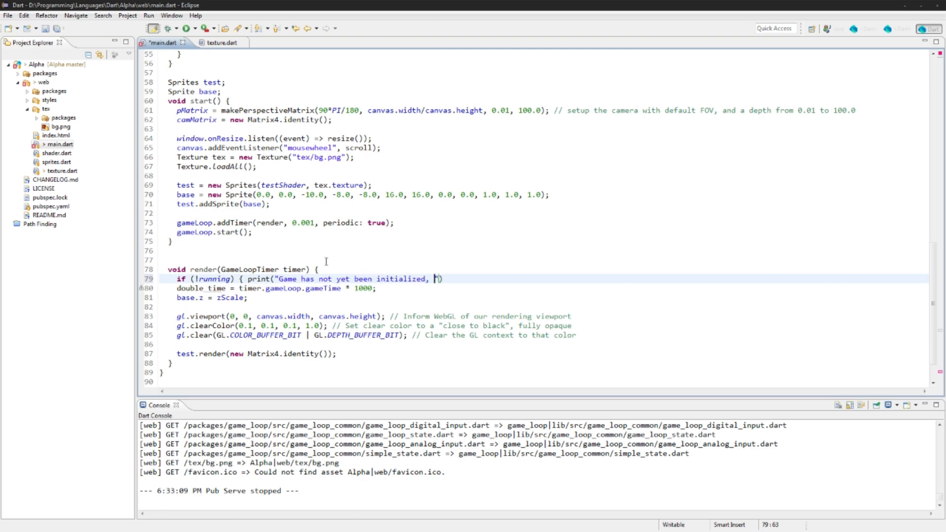
{"action": "type", "text": "please"}
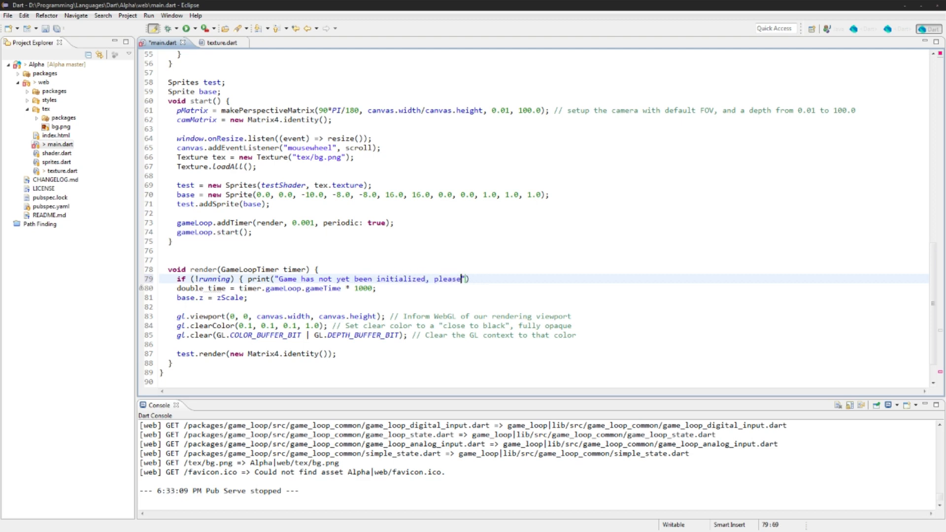
{"action": "type", "text": "buckle your pants"}
{"action": "type", "text": "return;"}
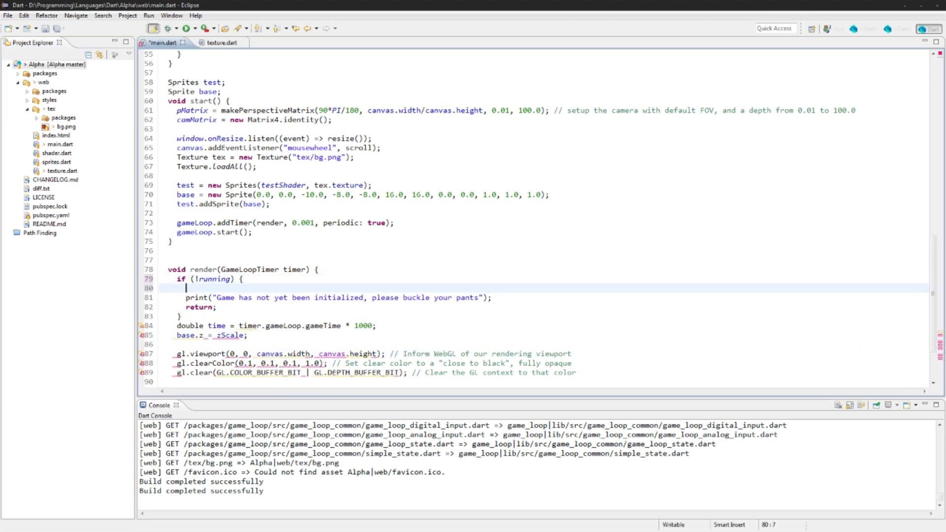
{"action": "type", "text": "if ()"}
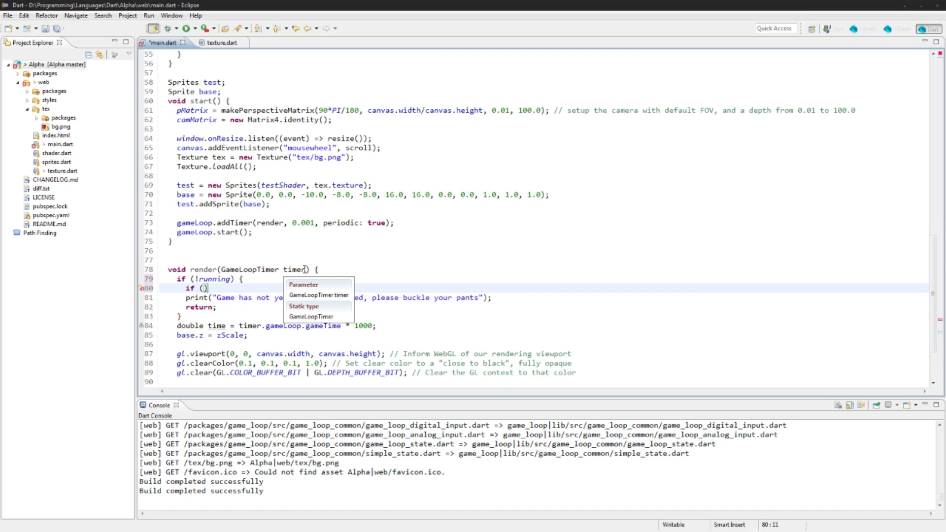
Add if (timer.gameLoop.gameTime >= 10.0) that prints the load-failure message and calls gameLoop.stop().
{"action": "left_click", "coordinate": [263, 288]}
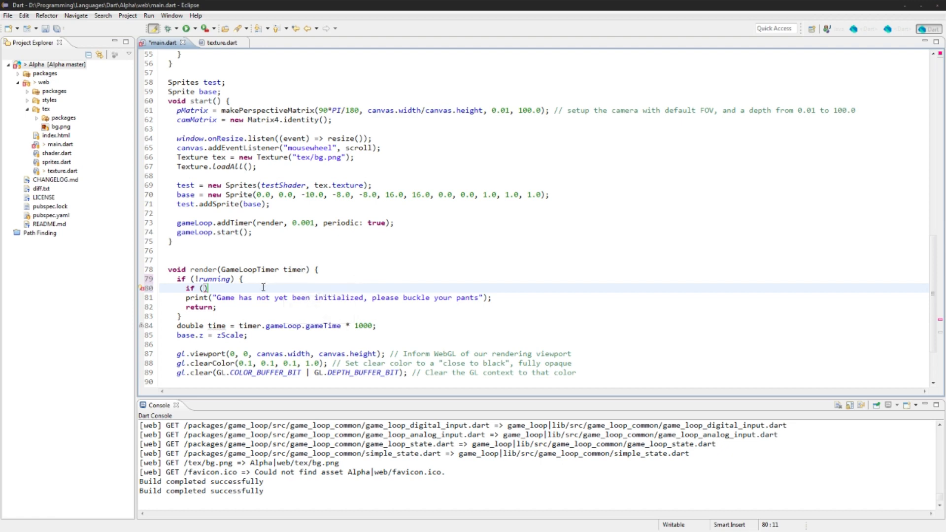
{"action": "type", "text": "timer."}
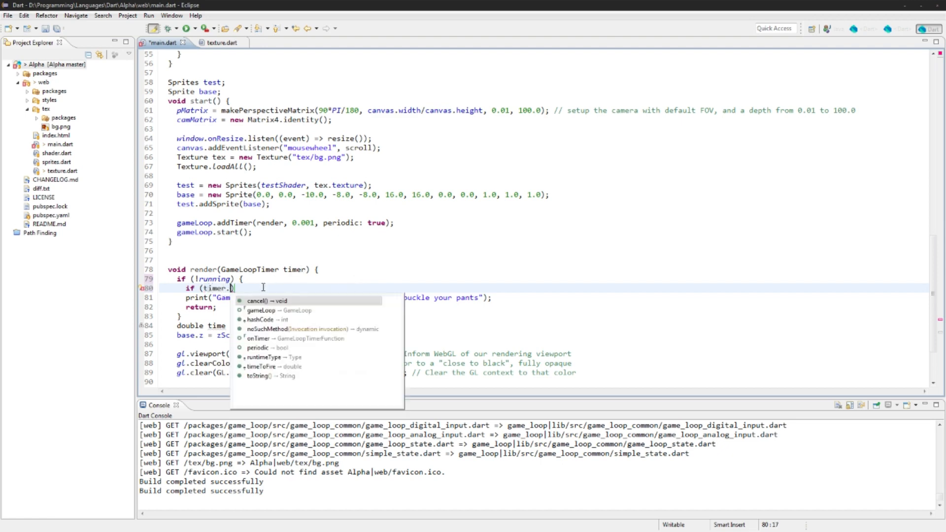
{"action": "type", "text": "gameLoop.gameTime"}
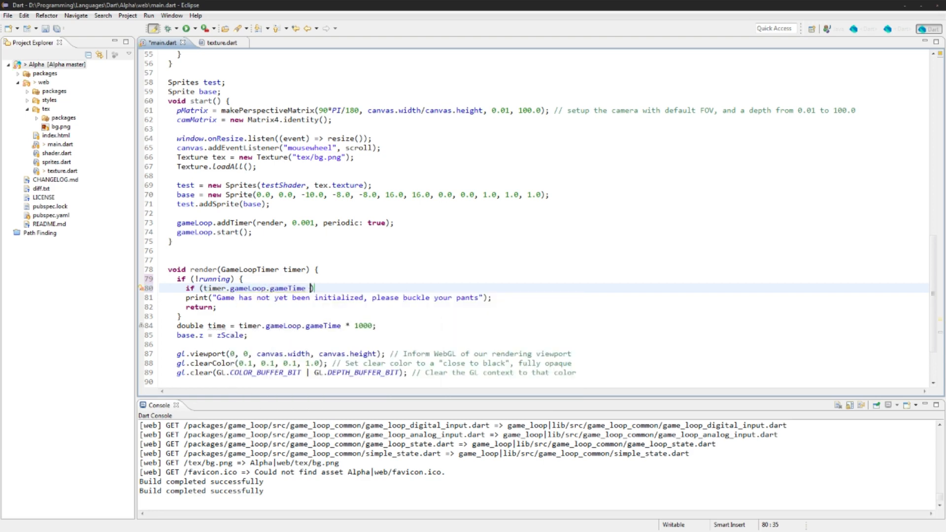
{"action": "type", "text": ">"}
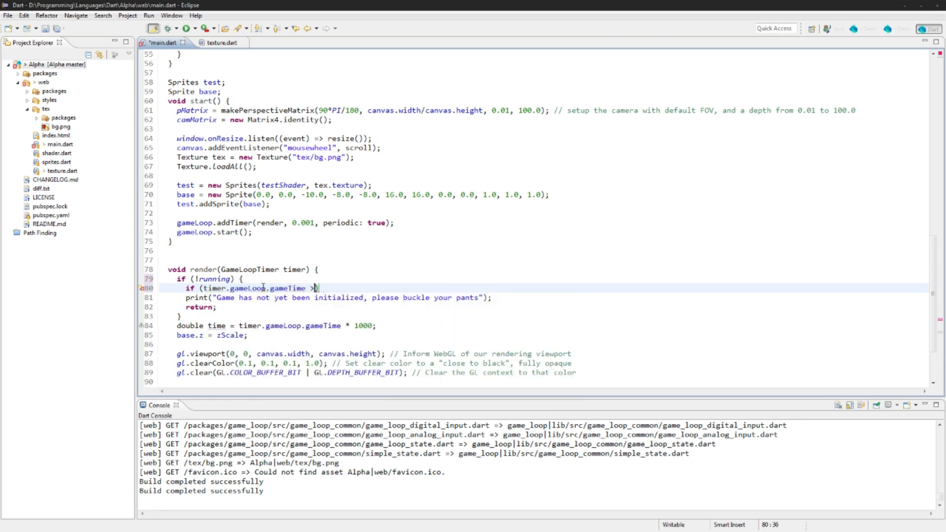
{"action": "type", "text": "= 10.0) {"}
{"action": "type", "text": "print(\"Game "}
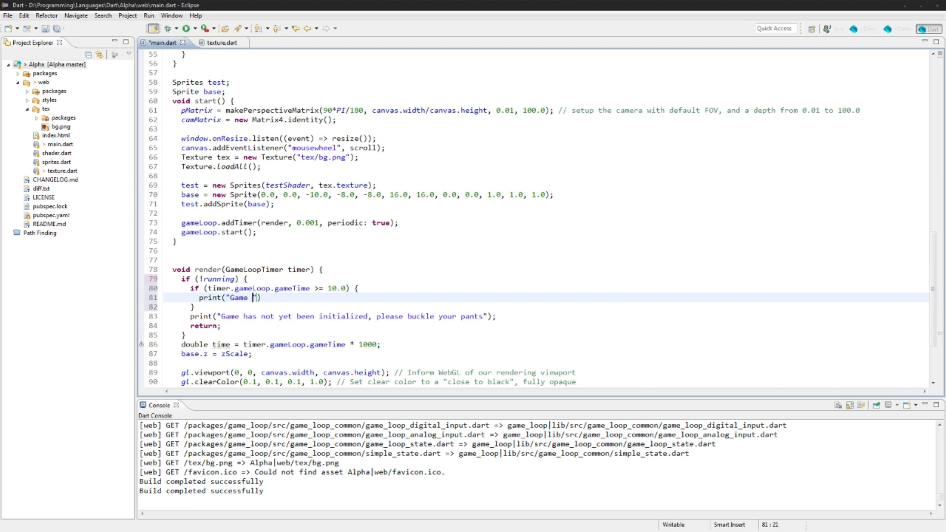
{"action": "type", "text": "could not be nitialized, took too long to load resources"}
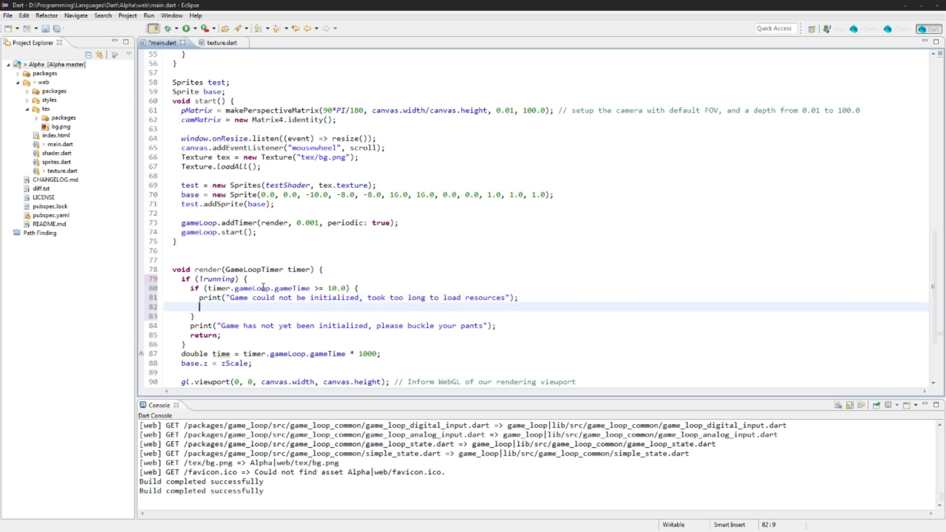
{"action": "type", "text": "gameLoop."}
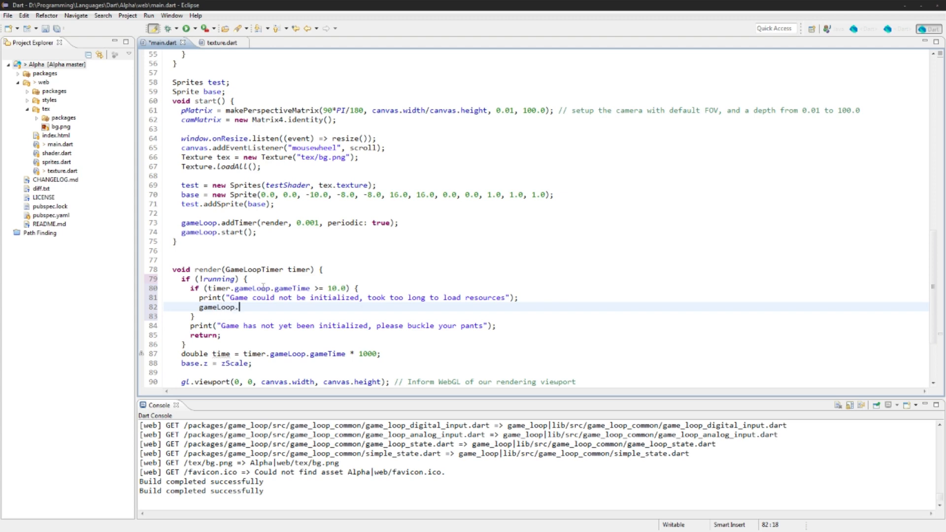
{"action": "type", "text": "stop();"}
{"action": "type", "text": "return;"}
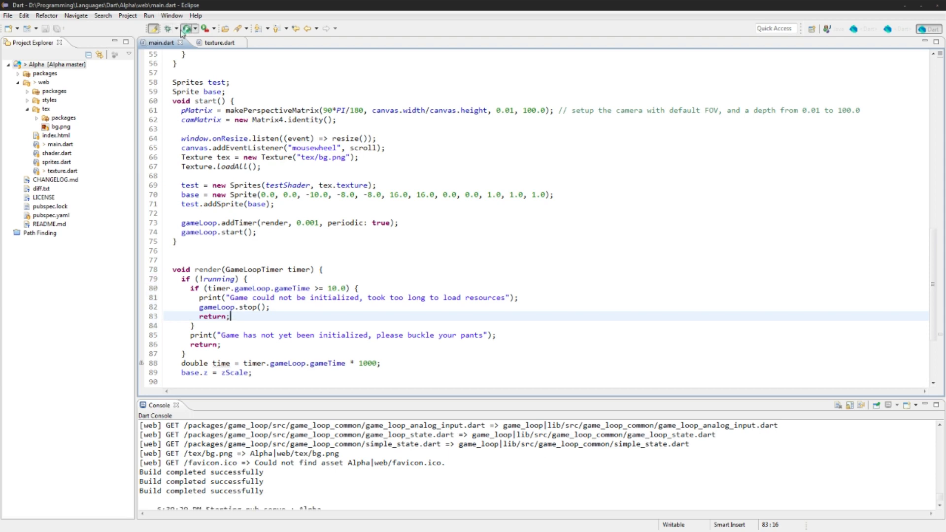
Run the game in Dartium, watch the console report the load timeout, then terminate the launch.
{"action": "left_click", "coordinate": [185, 28]}
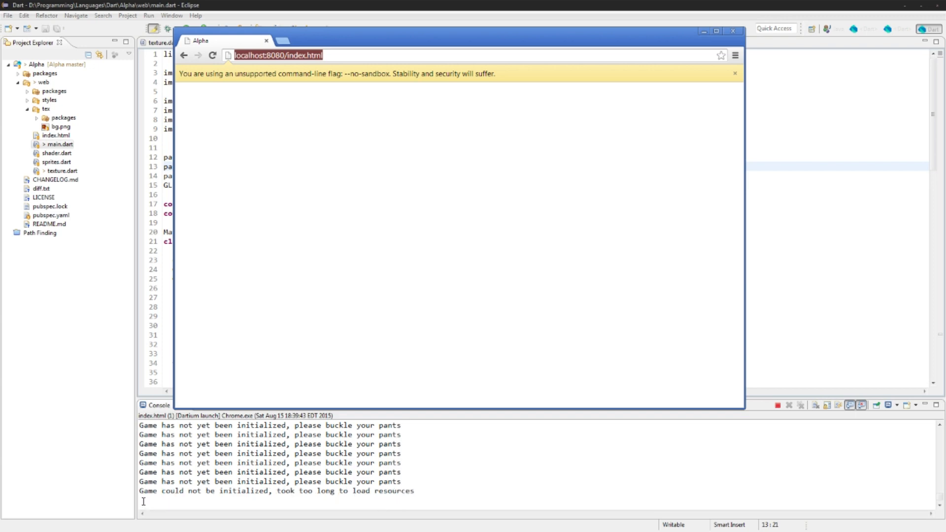
{"action": "left_click", "coordinate": [731, 30]}
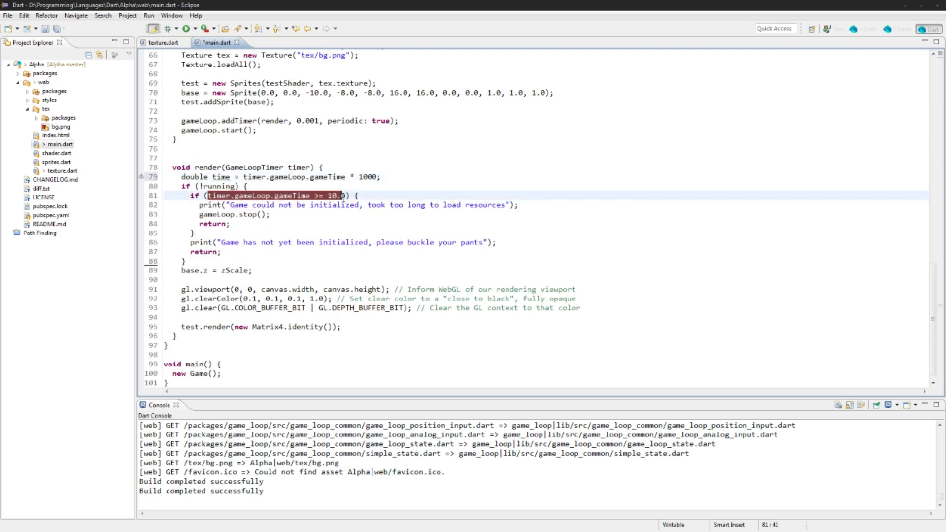
Change the timeout condition to compare time >= 10 * 1000.
{"action": "type", "text": "time ) {"}
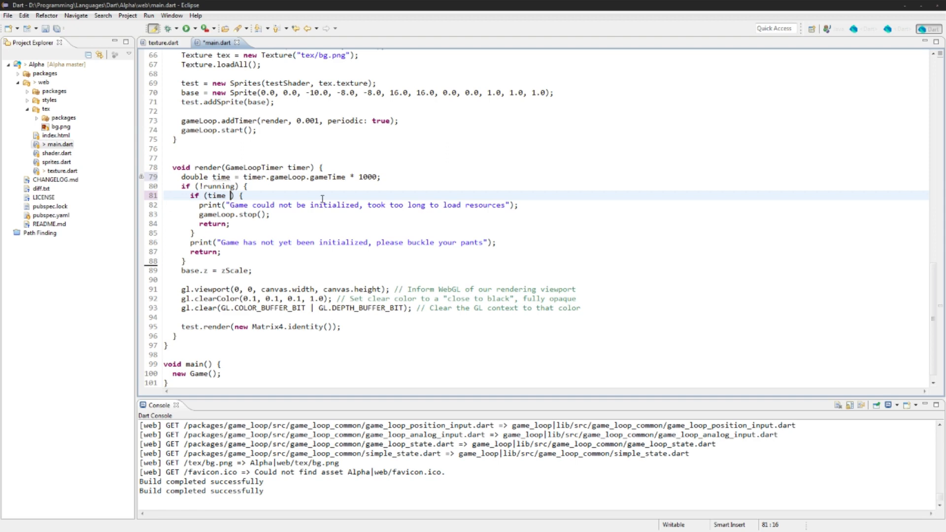
{"action": "type", "text": ">= 10 * 1000"}
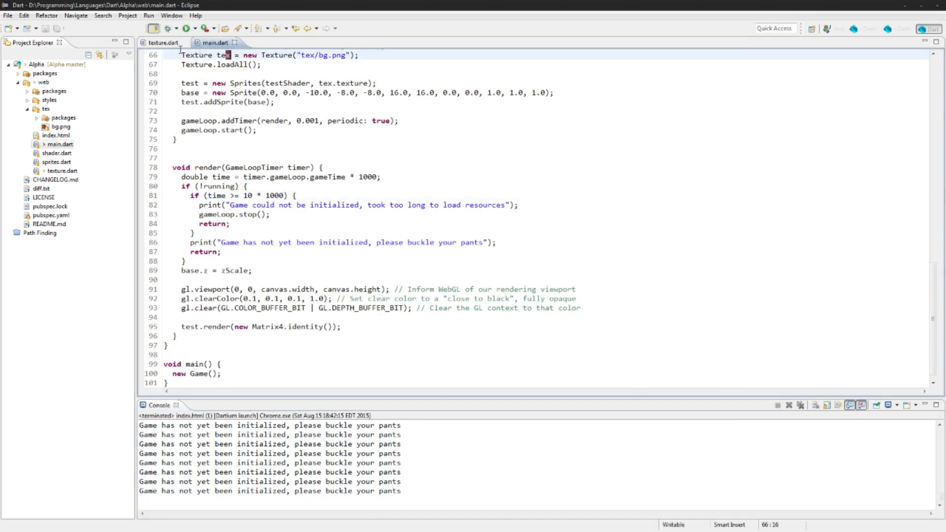
In texture.dart's img.onLoad listener, add 'loaded = true;' after the areAllLoaded() call.
{"action": "left_click", "coordinate": [162, 42]}
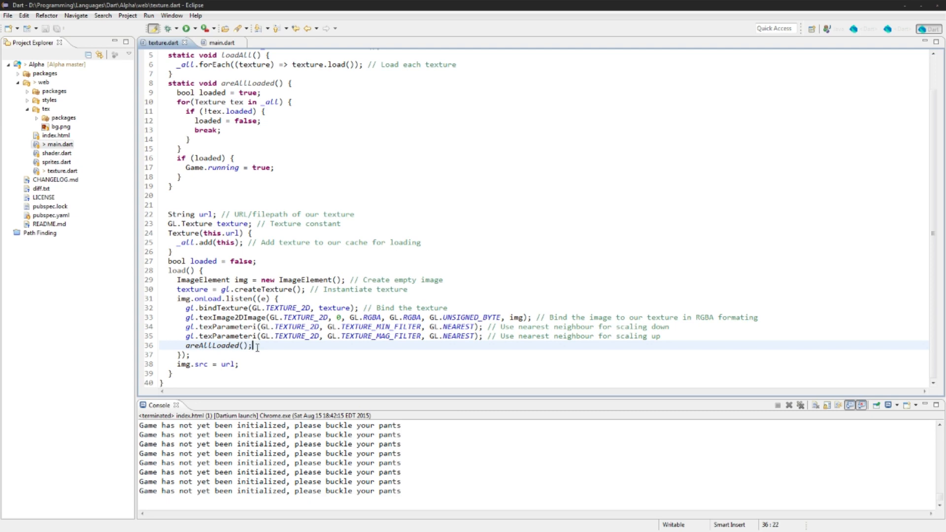
{"action": "type", "text": "loaded = tru"}
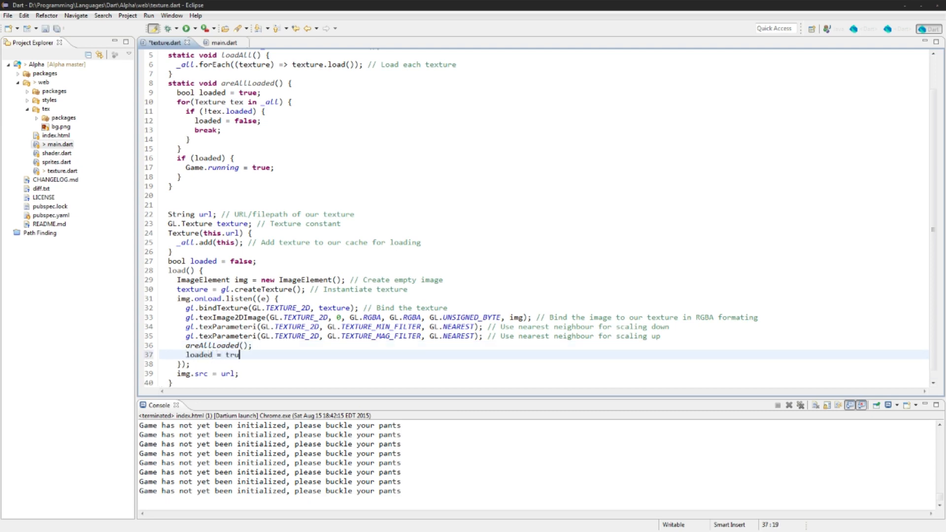